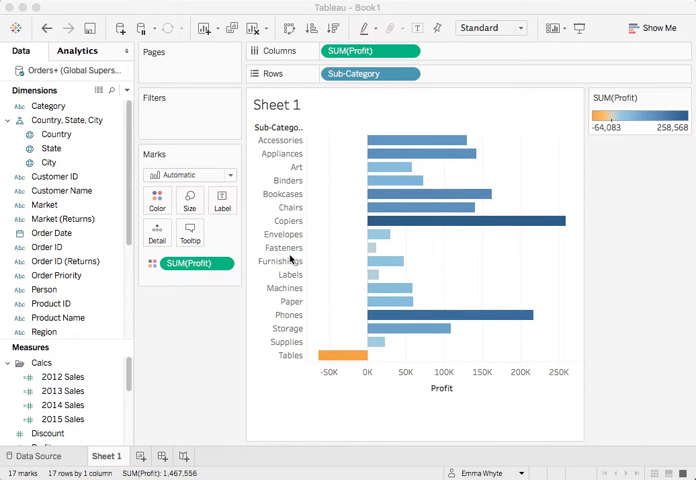
pyautogui.moveTo(304, 364)
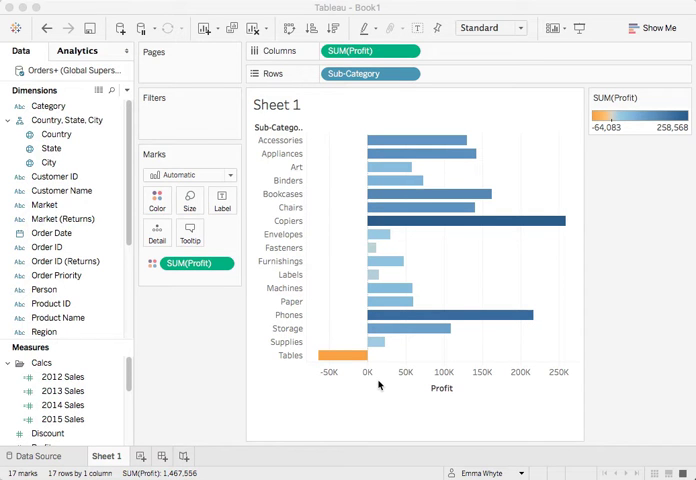
pyautogui.moveTo(394, 362)
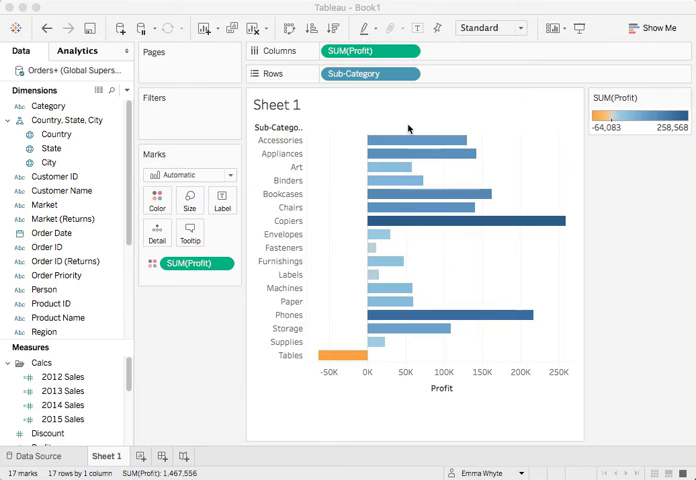
pyautogui.moveTo(392, 268)
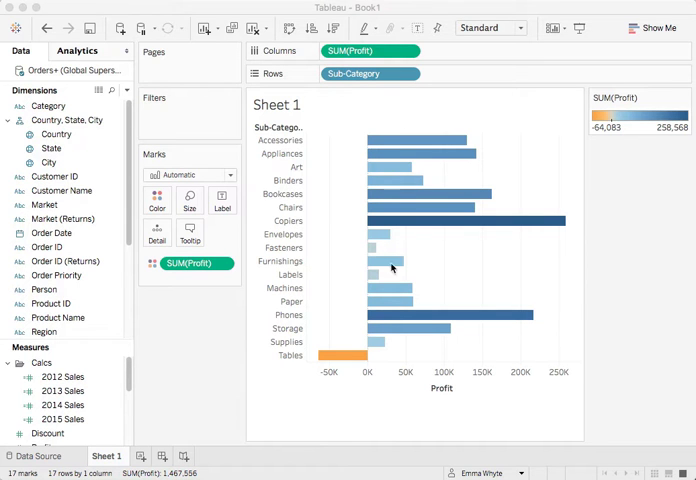
pyautogui.moveTo(356, 374)
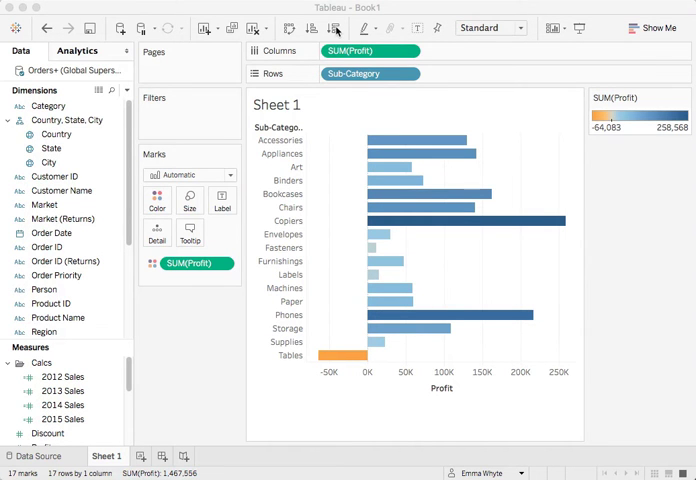
# Sort the sub-category bars descending by profit so Copiers sits at the top.
pyautogui.click(336, 28)
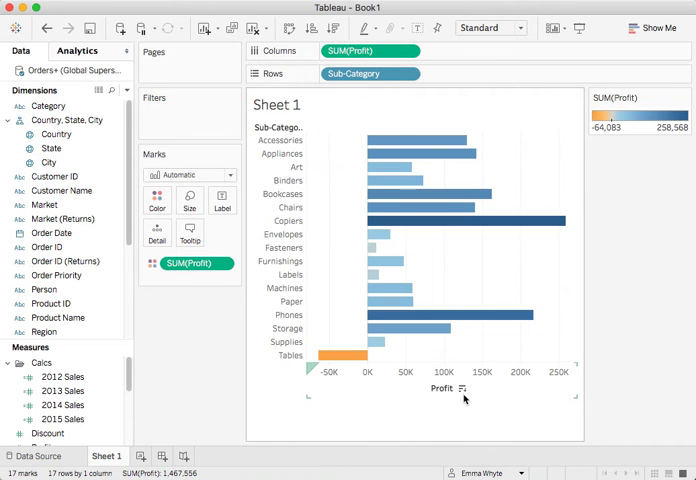
pyautogui.click(410, 72)
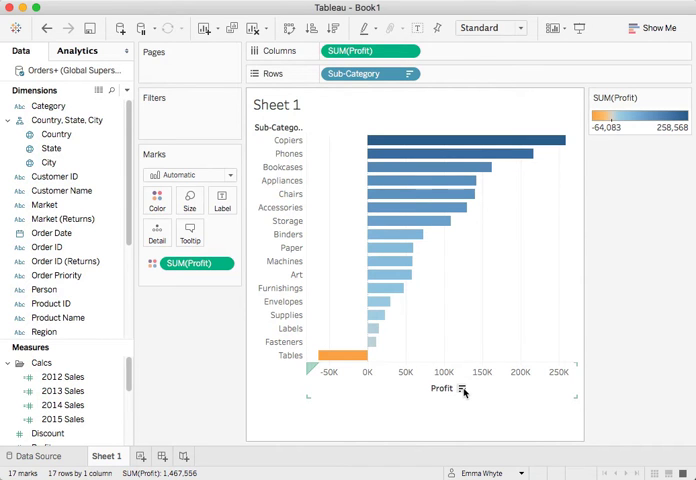
pyautogui.moveTo(500, 152)
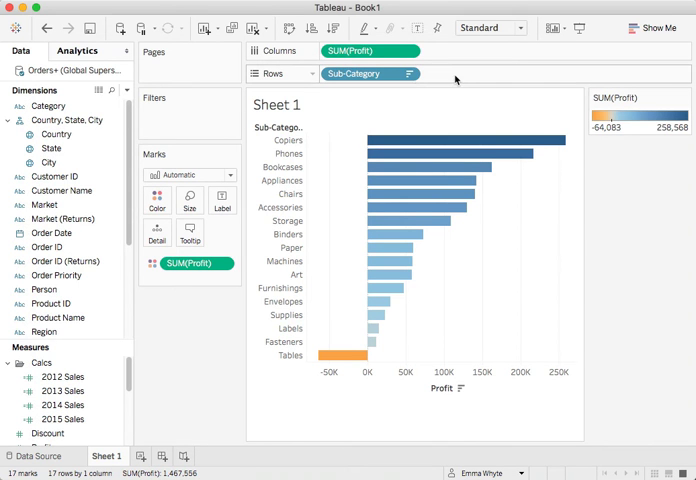
pyautogui.moveTo(456, 80)
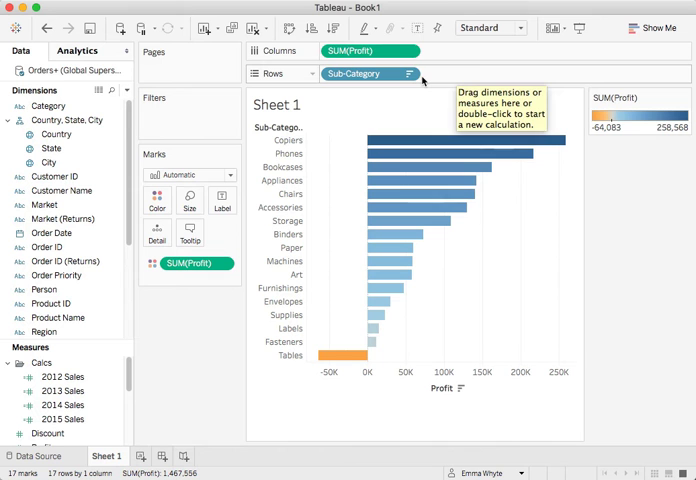
# Show the Sort dialog for the Sub-Category field from its Rows pill menu.
pyautogui.click(412, 72)
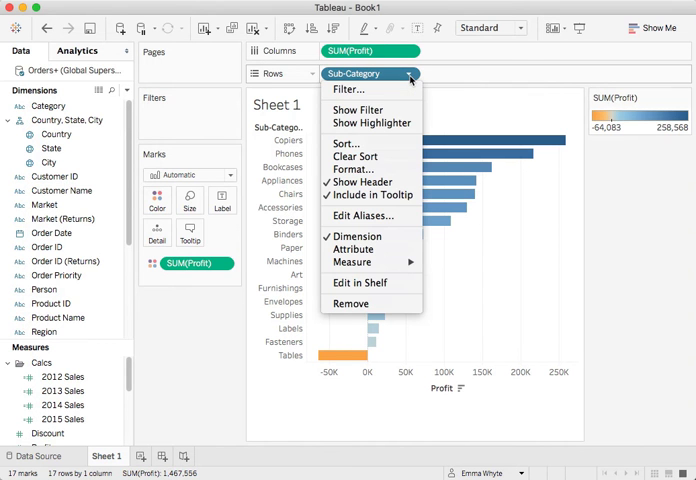
pyautogui.moveTo(344, 144)
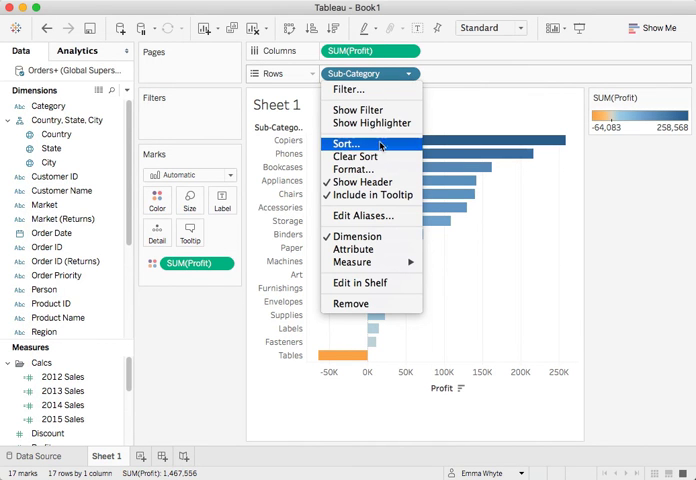
pyautogui.click(346, 144)
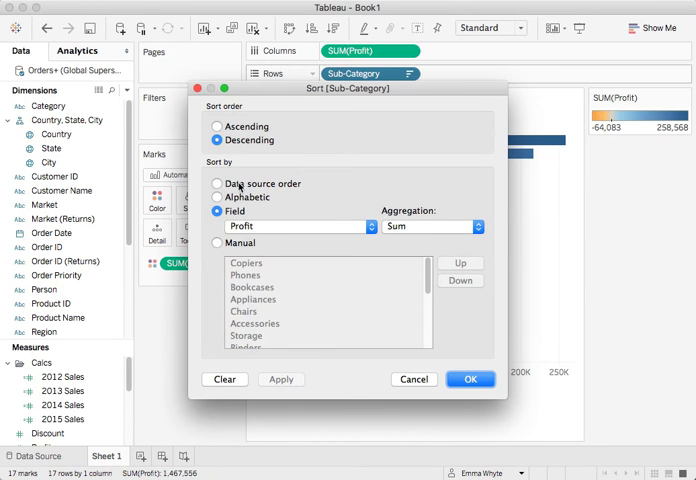
pyautogui.moveTo(252, 232)
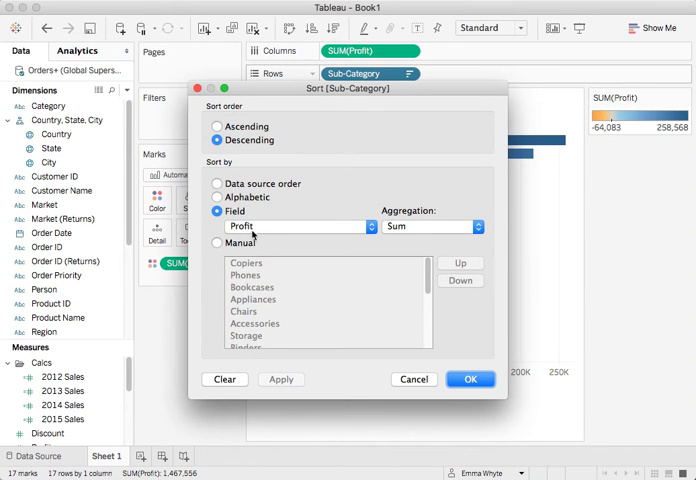
# Change the sort field to Sum of Sales, descending, putting Phones first and Labels last.
pyautogui.click(296, 226)
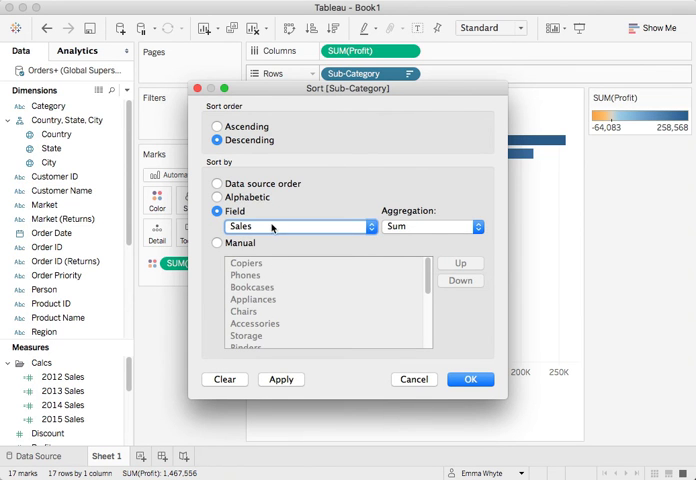
pyautogui.click(430, 226)
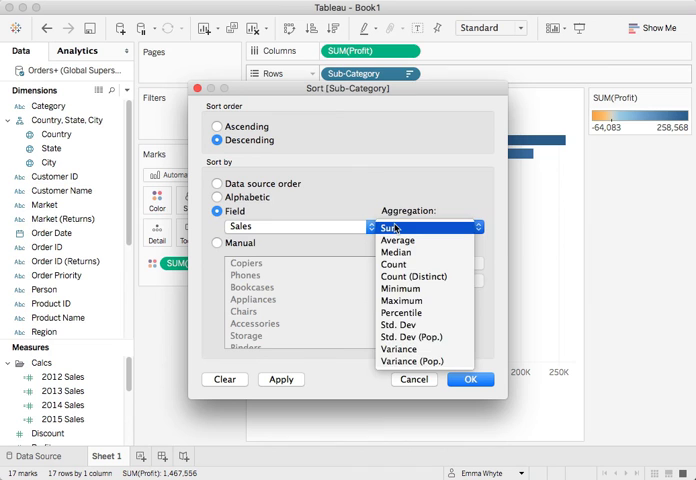
pyautogui.click(218, 244)
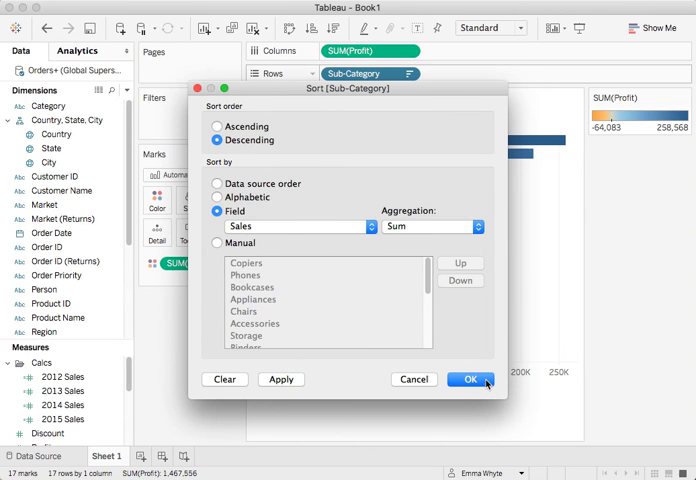
pyautogui.click(470, 380)
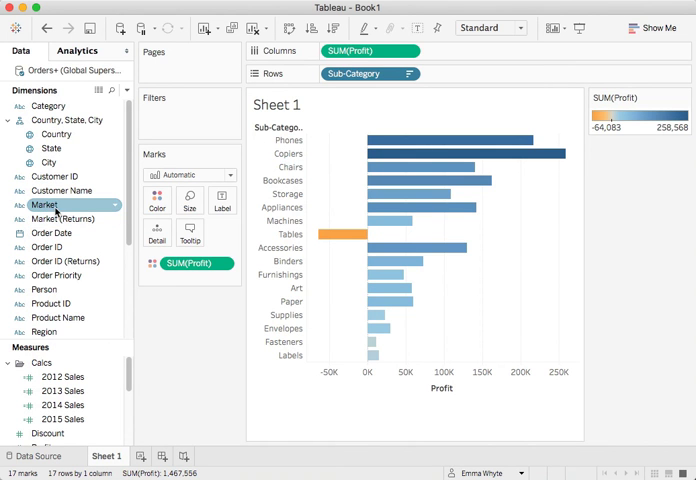
# Set Market's default sort to manual order EMEA, APAC, LATAM, USCA.
pyautogui.rightClick(46, 204)
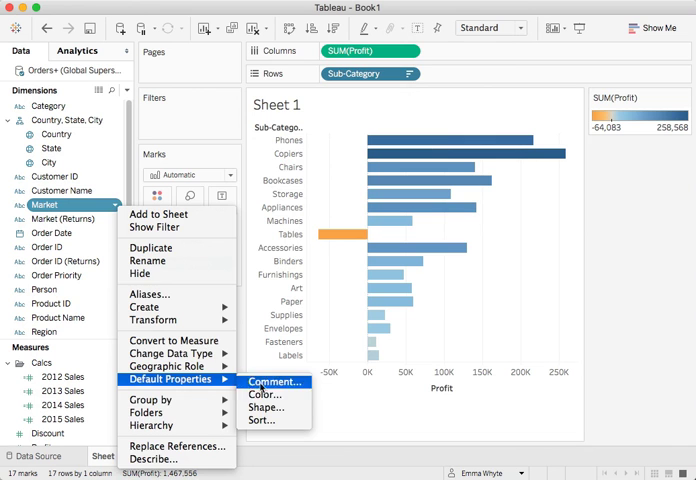
pyautogui.click(260, 420)
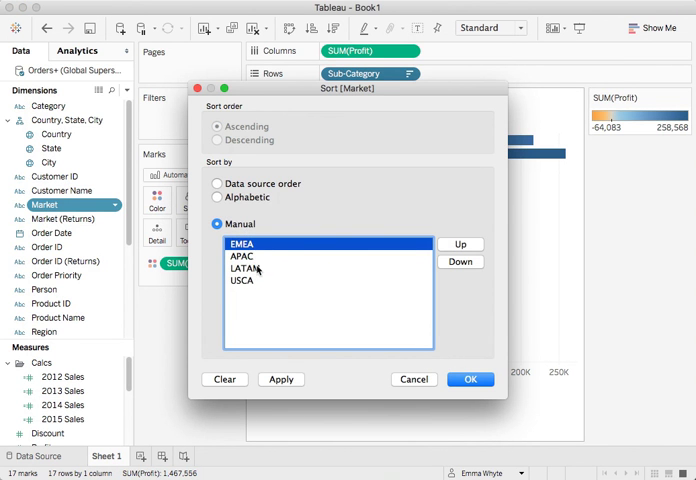
pyautogui.click(250, 268)
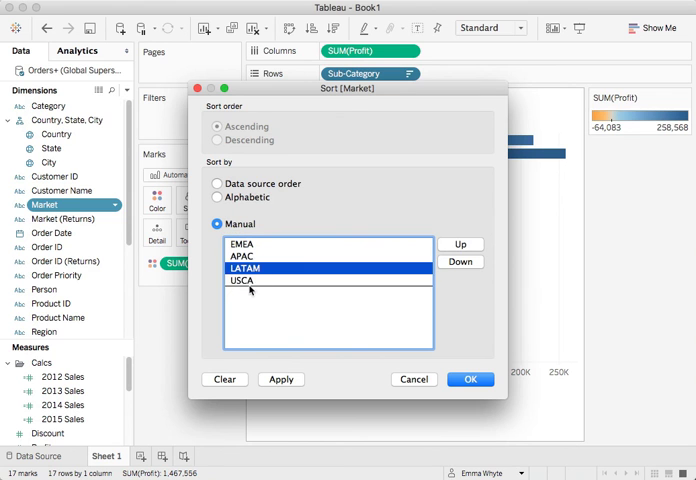
pyautogui.click(470, 380)
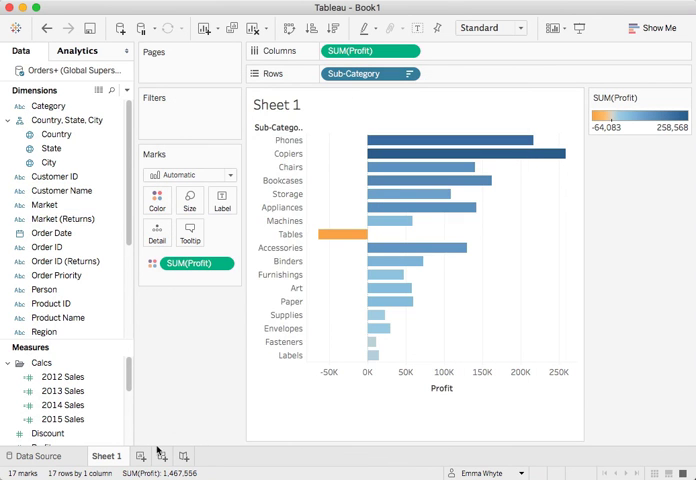
# Start a new blank worksheet, Sheet 2.
pyautogui.click(148, 456)
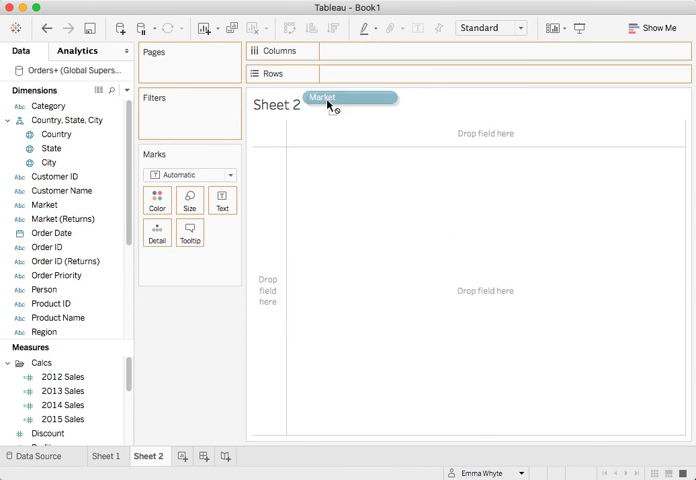